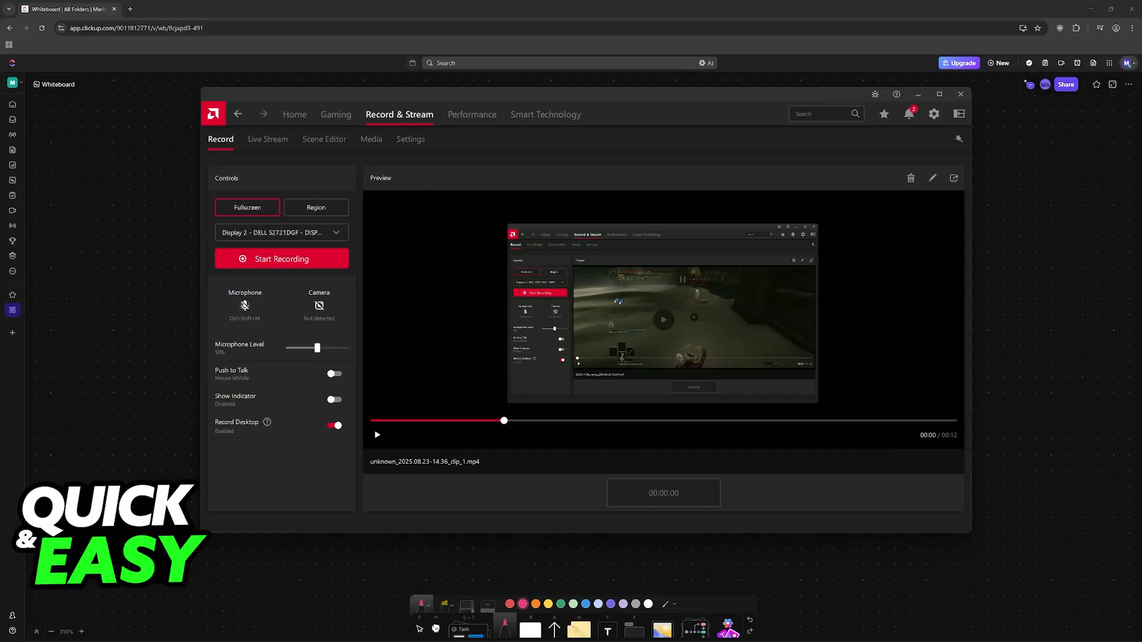
pyautogui.moveTo(411, 101)
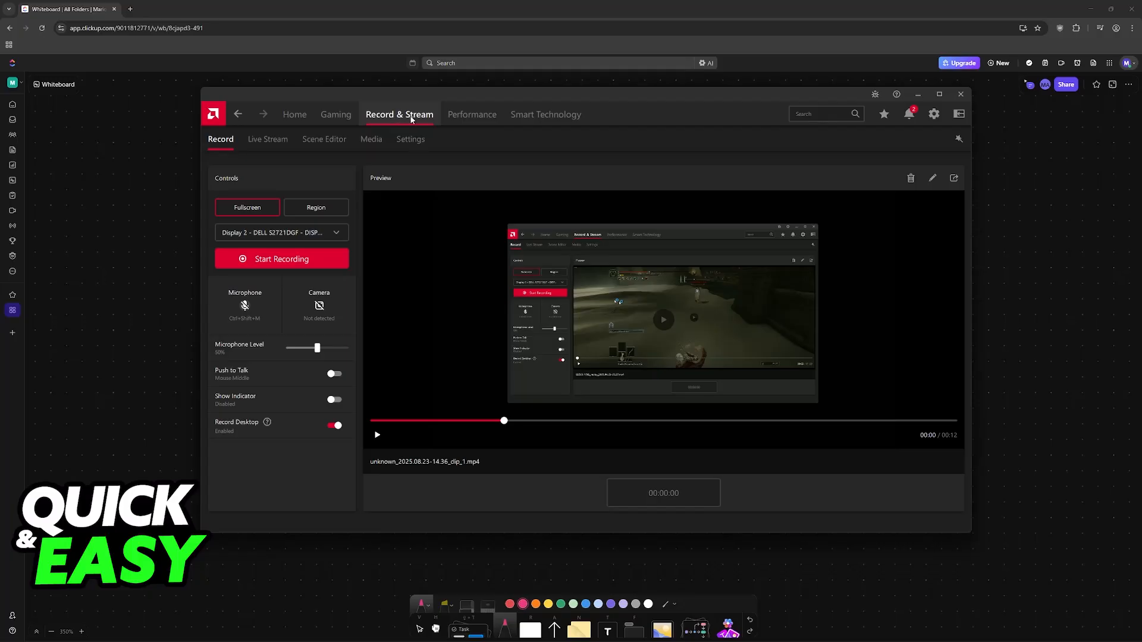
pyautogui.moveTo(411, 119)
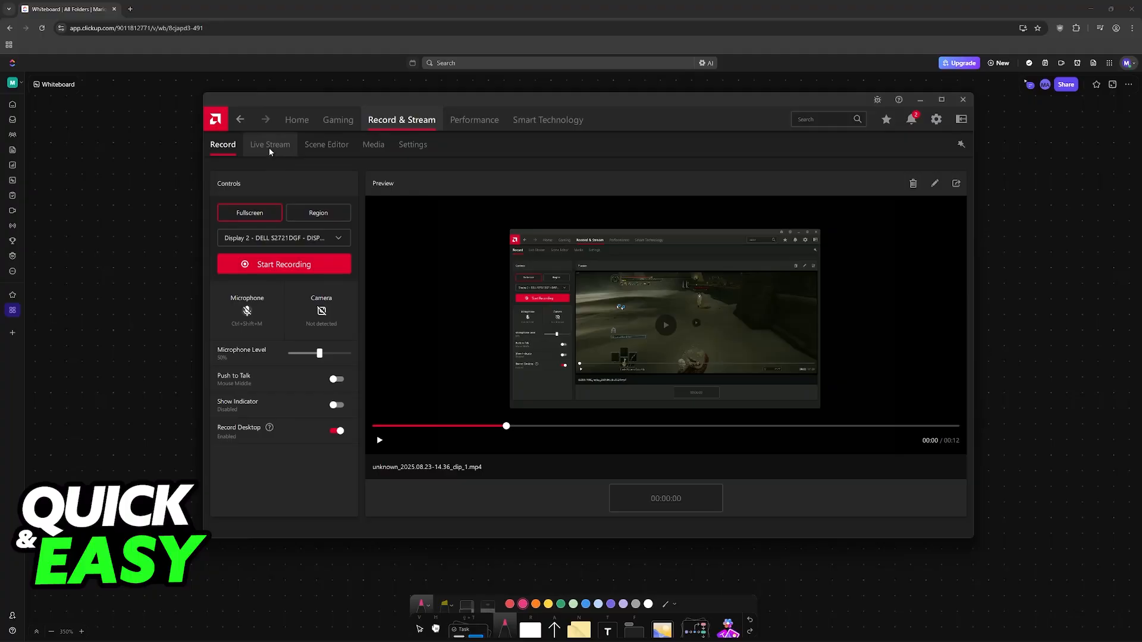
pyautogui.moveTo(282, 203)
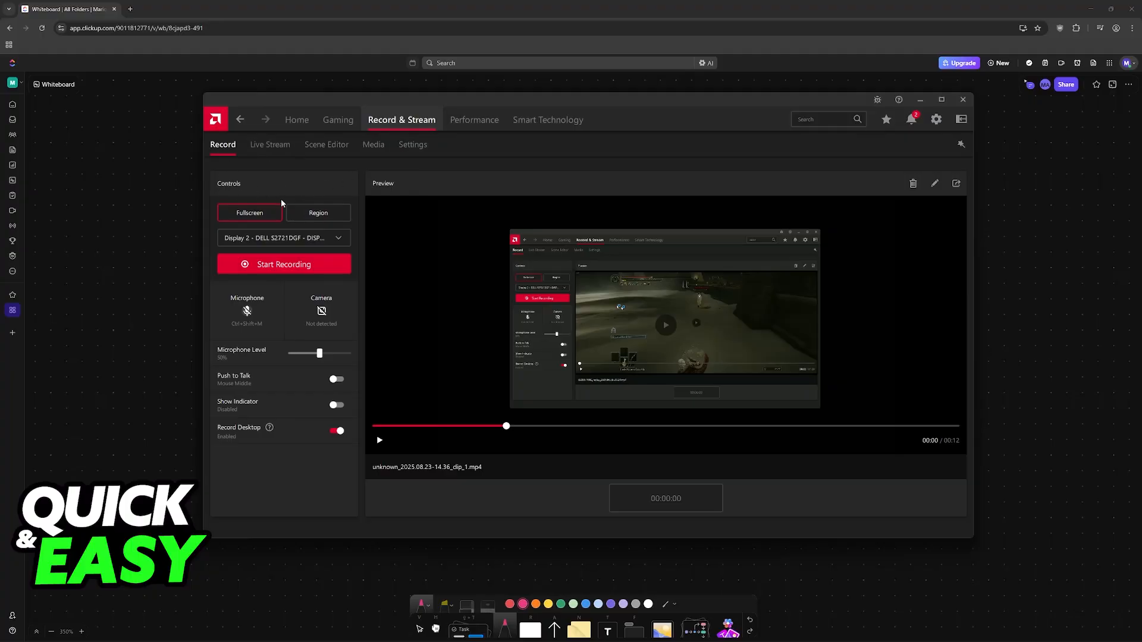
pyautogui.moveTo(335, 322)
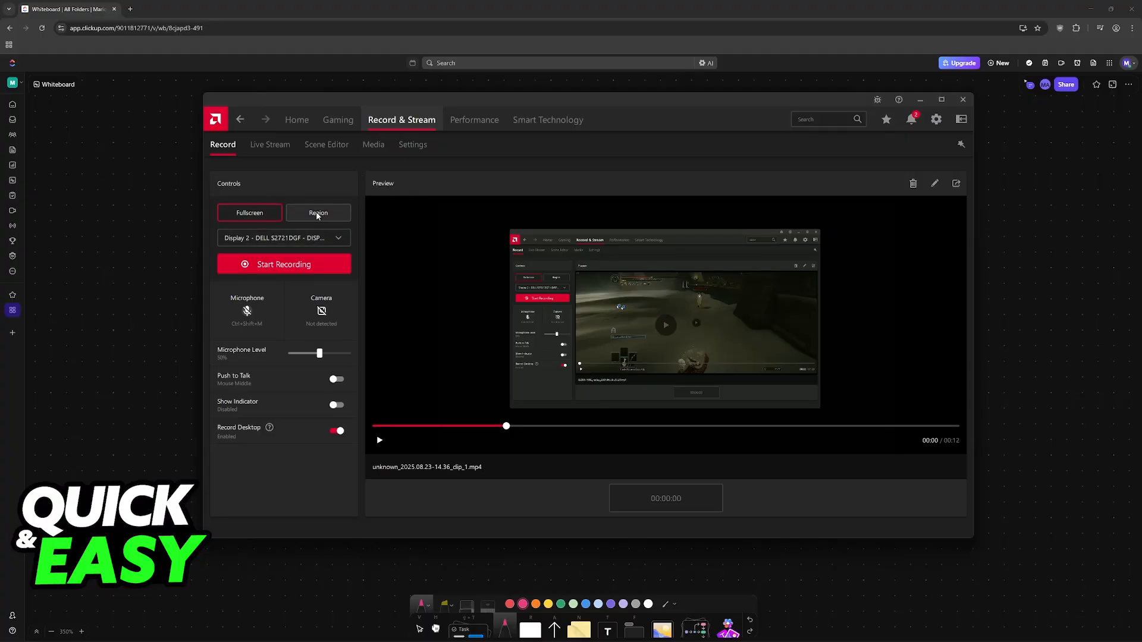
# Keep full-screen capture, set the microphone level to 52% and enable push-to-talk.
pyautogui.click(249, 212)
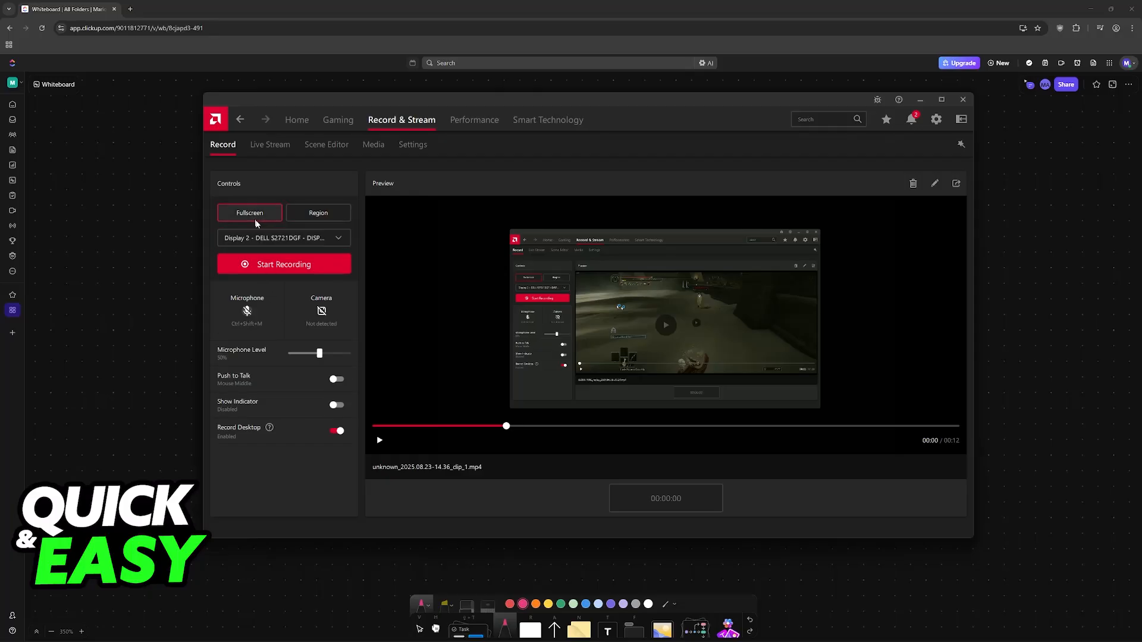
pyautogui.click(283, 237)
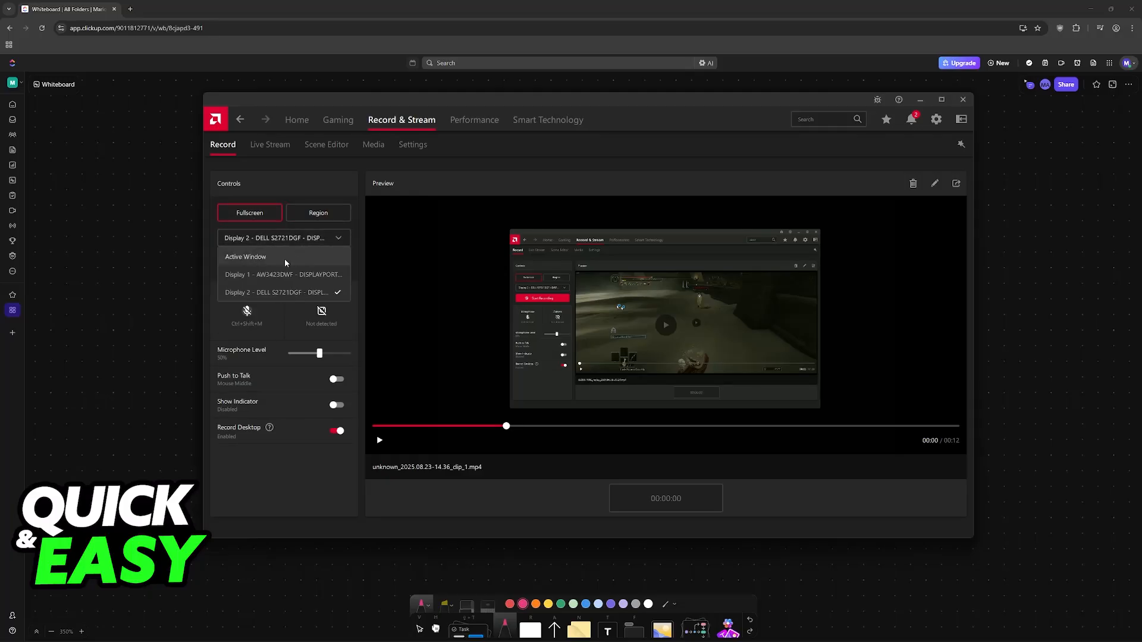
pyautogui.moveTo(293, 259)
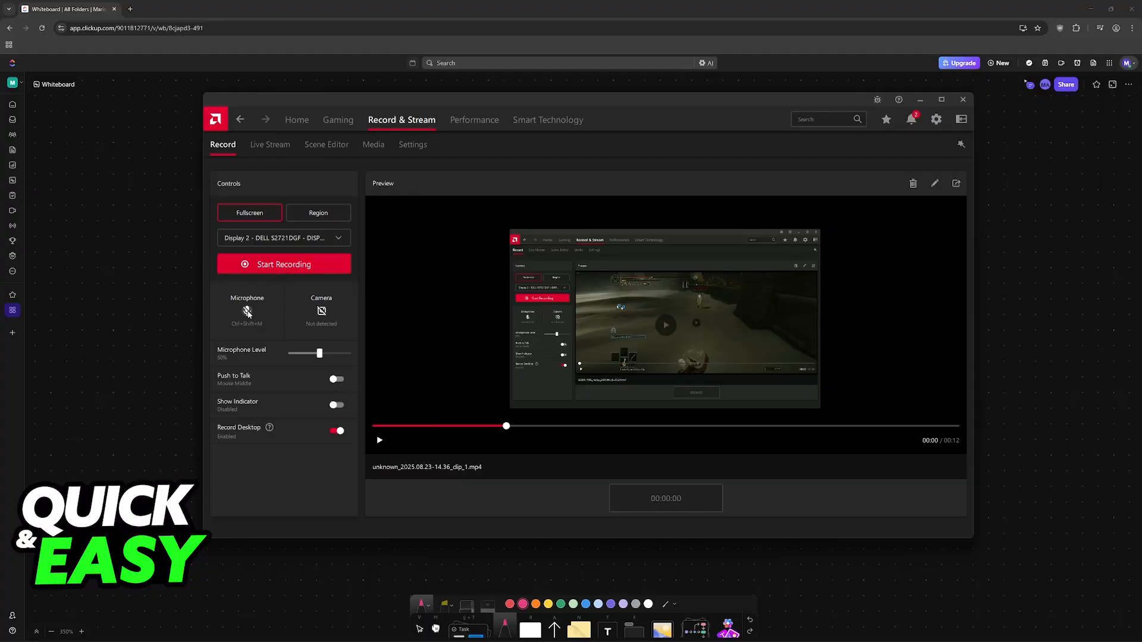
pyautogui.moveTo(321, 309)
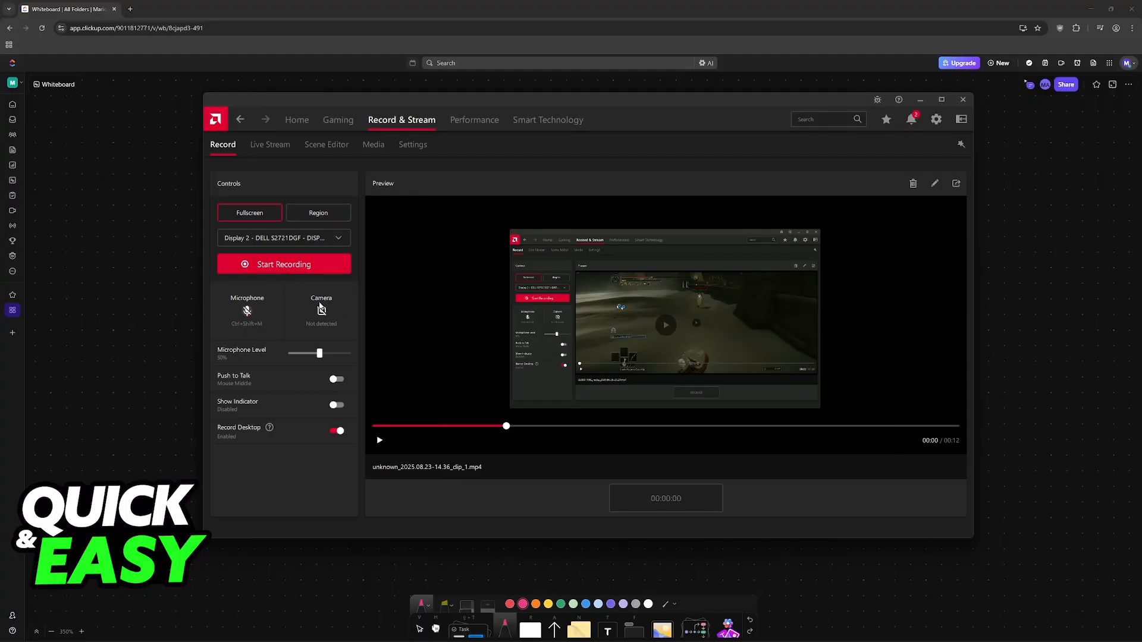
pyautogui.moveTo(320, 323)
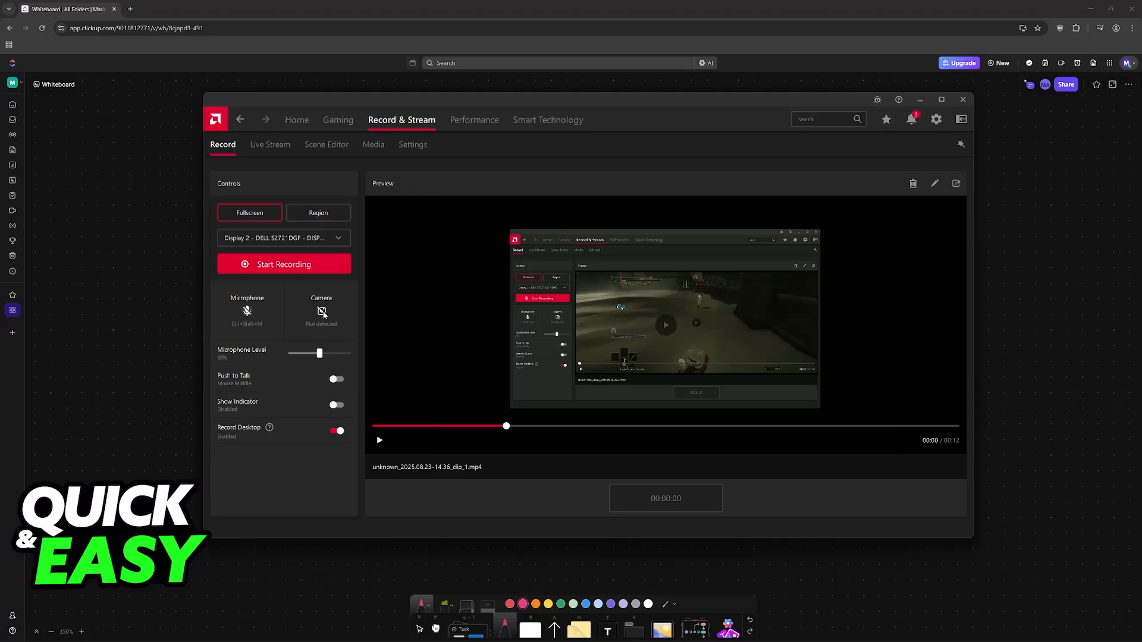
pyautogui.moveTo(318, 353); pyautogui.dragTo(317, 354)
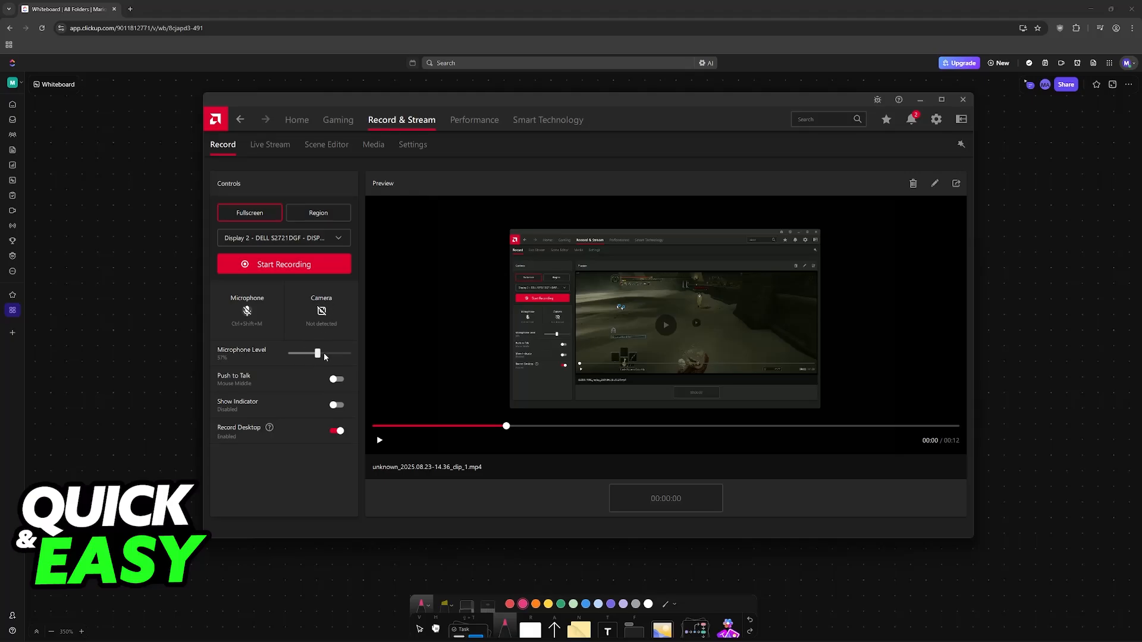
pyautogui.click(337, 379)
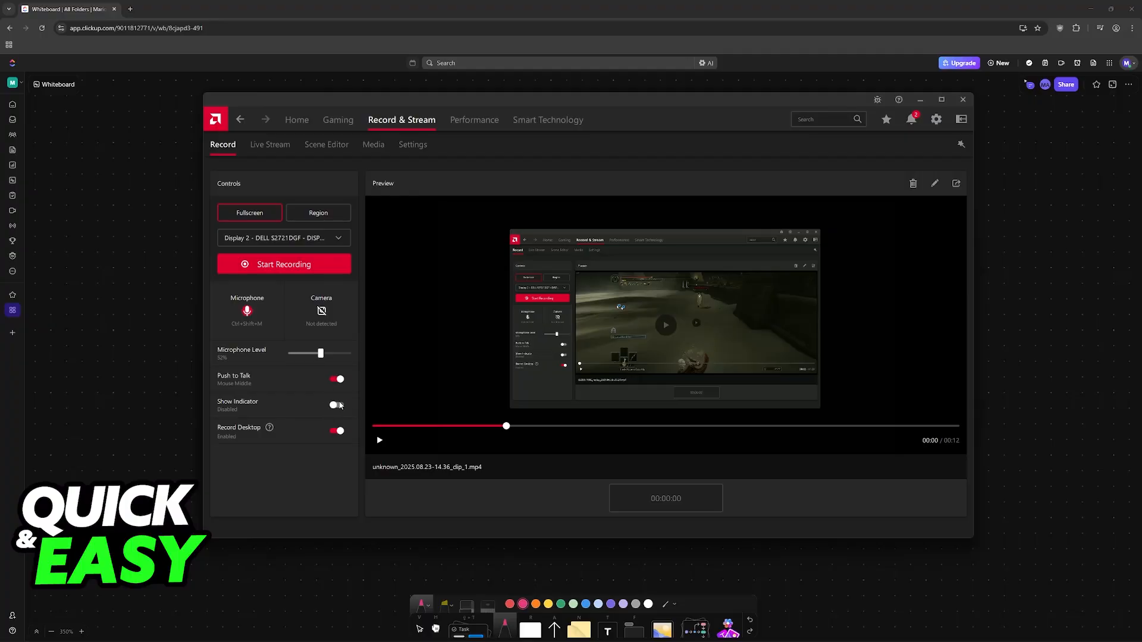
pyautogui.moveTo(270, 428)
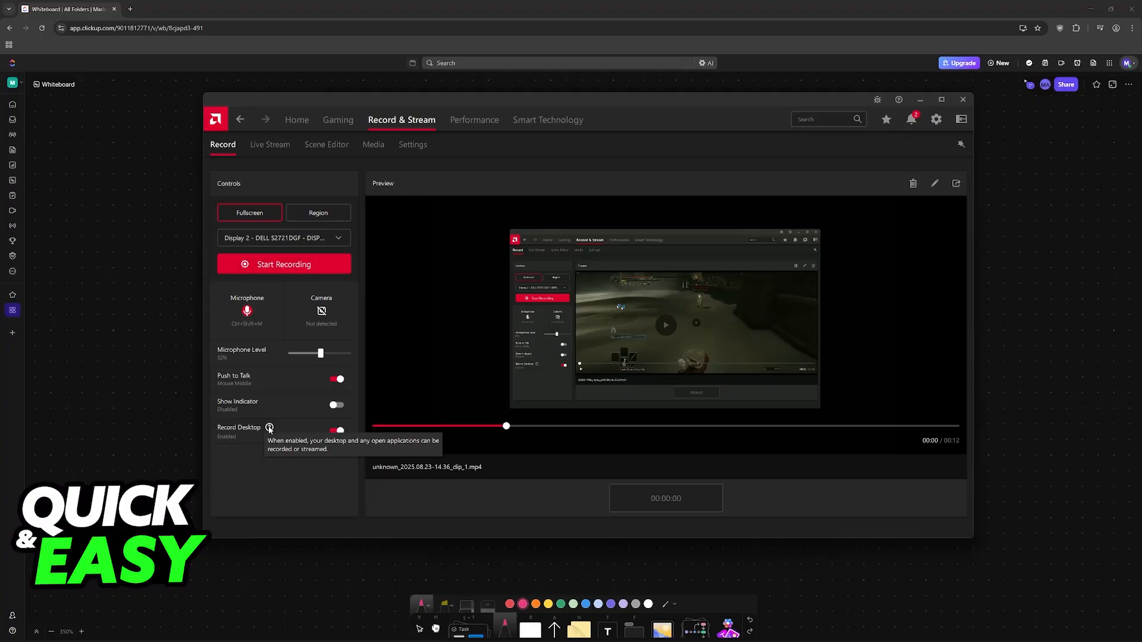
pyautogui.moveTo(335, 438)
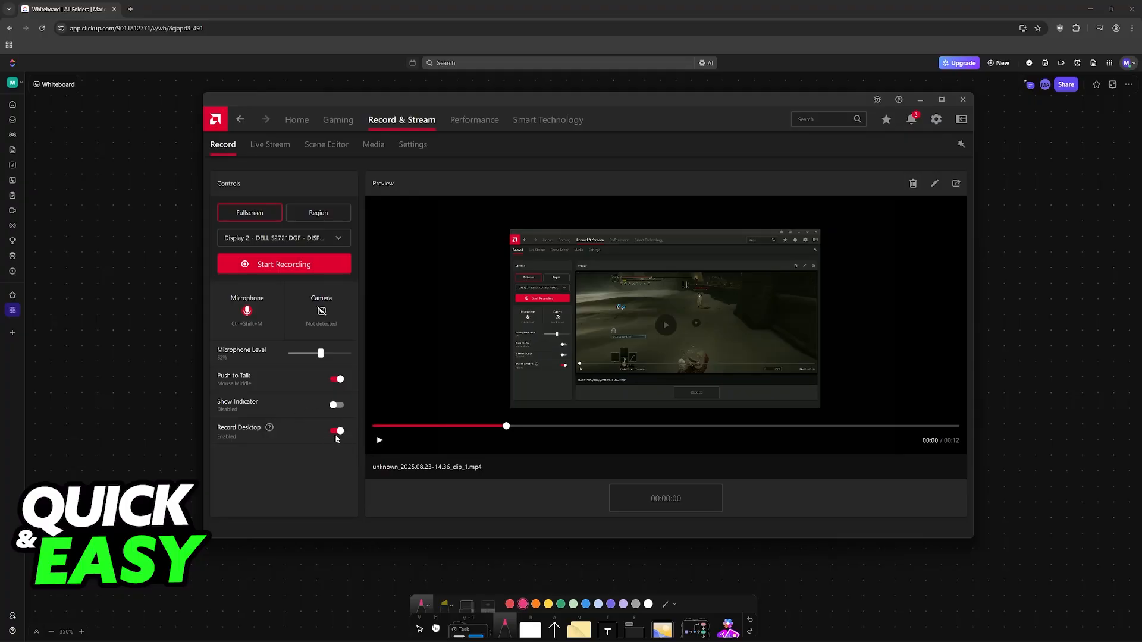
pyautogui.click(413, 144)
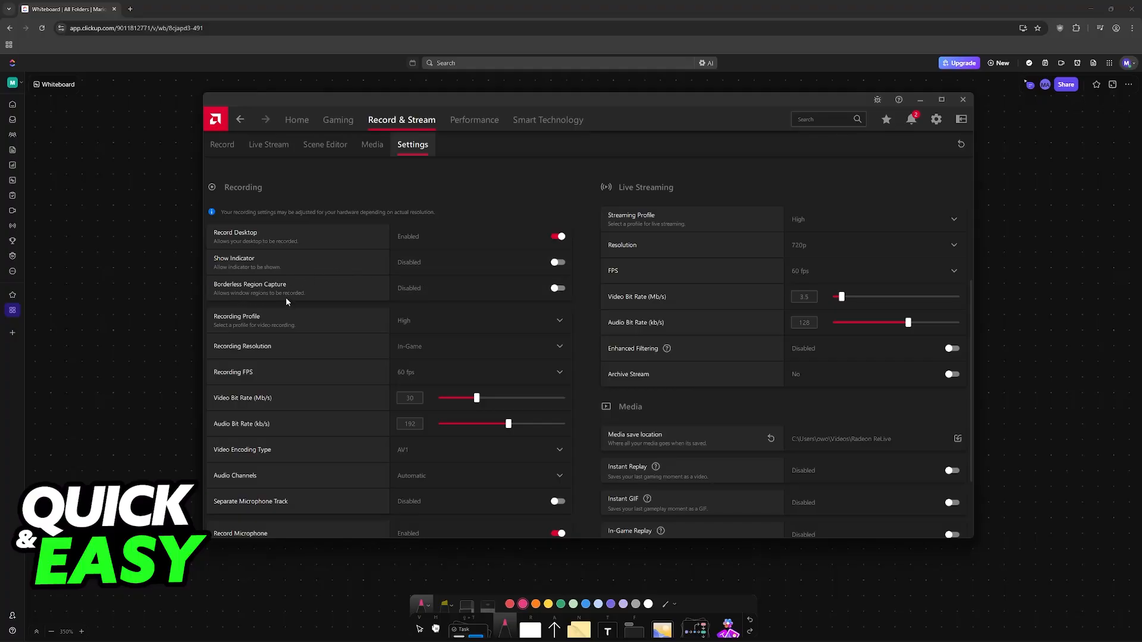
# Scroll the recording settings to Audio Boost, select Video Bit Rate and view the AV1/AVC/HEVC encoding choices.
pyautogui.scroll(-3)
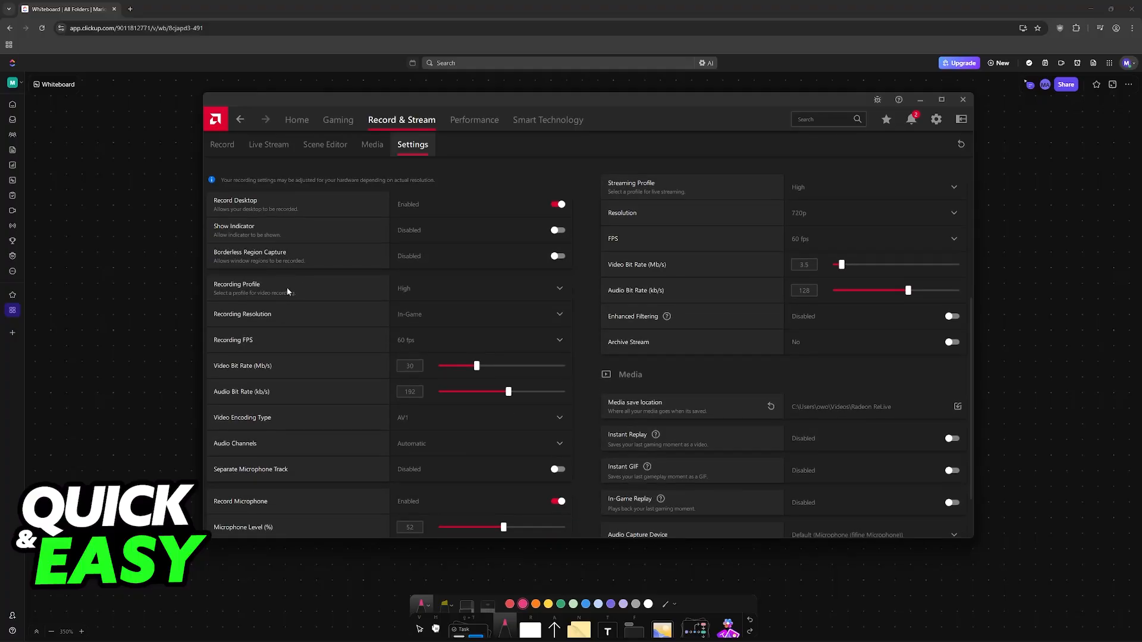
pyautogui.scroll(-3)
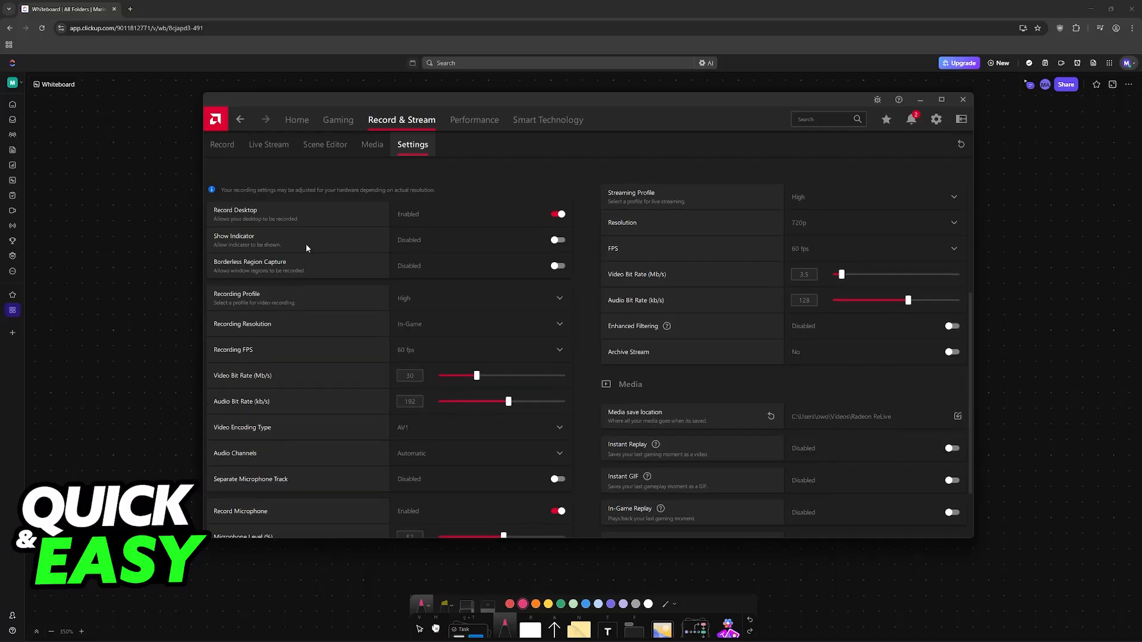
pyautogui.scroll(-3)
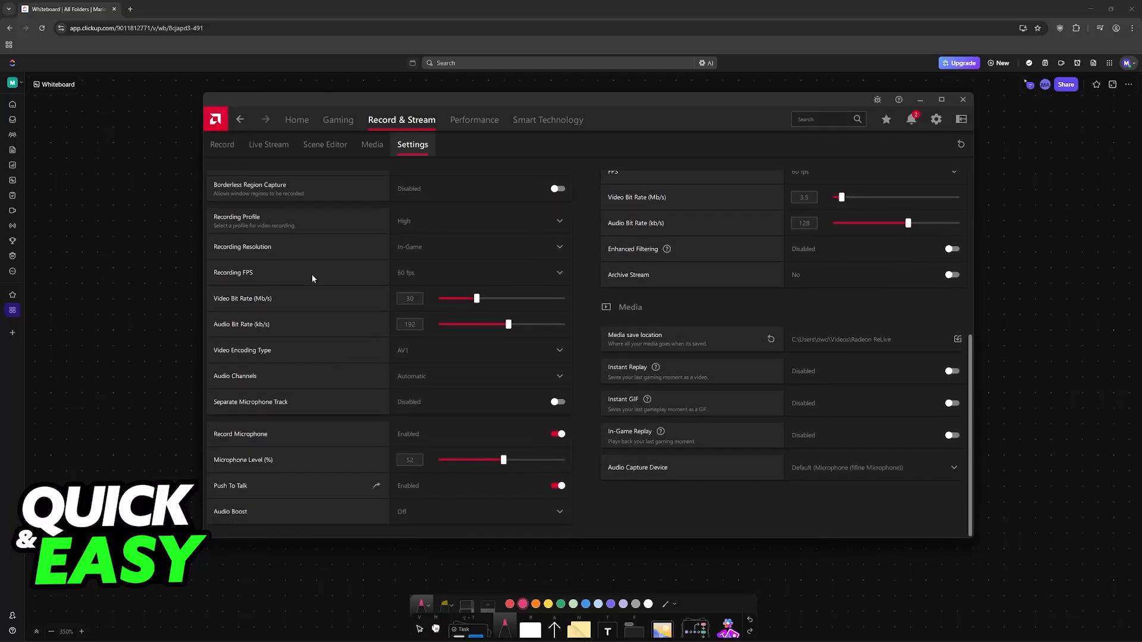
pyautogui.click(409, 299)
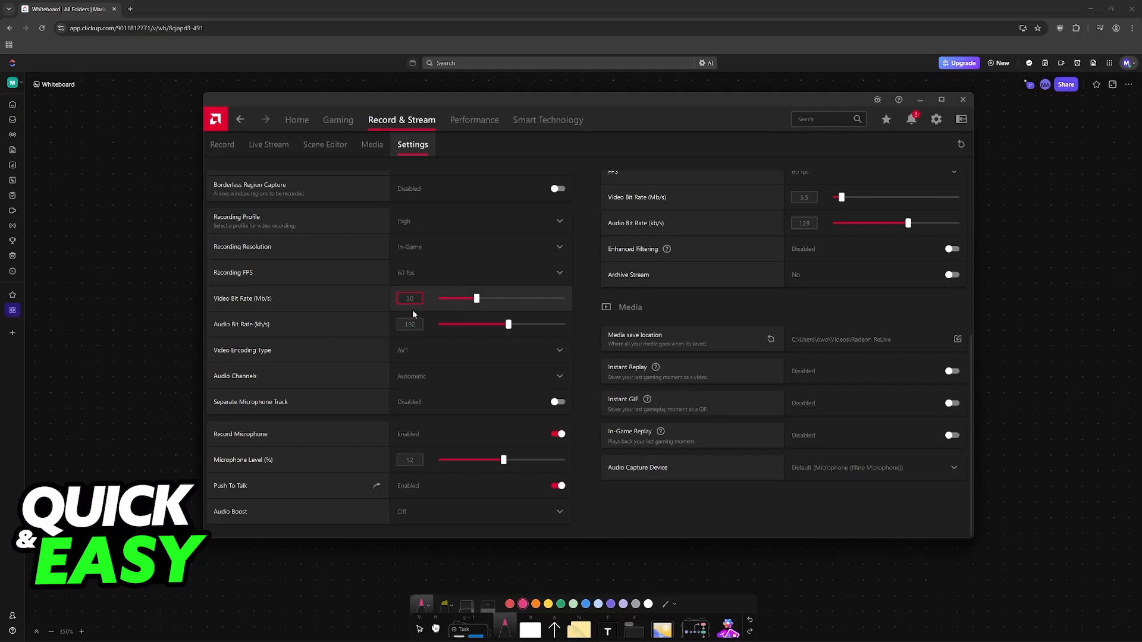
pyautogui.click(479, 350)
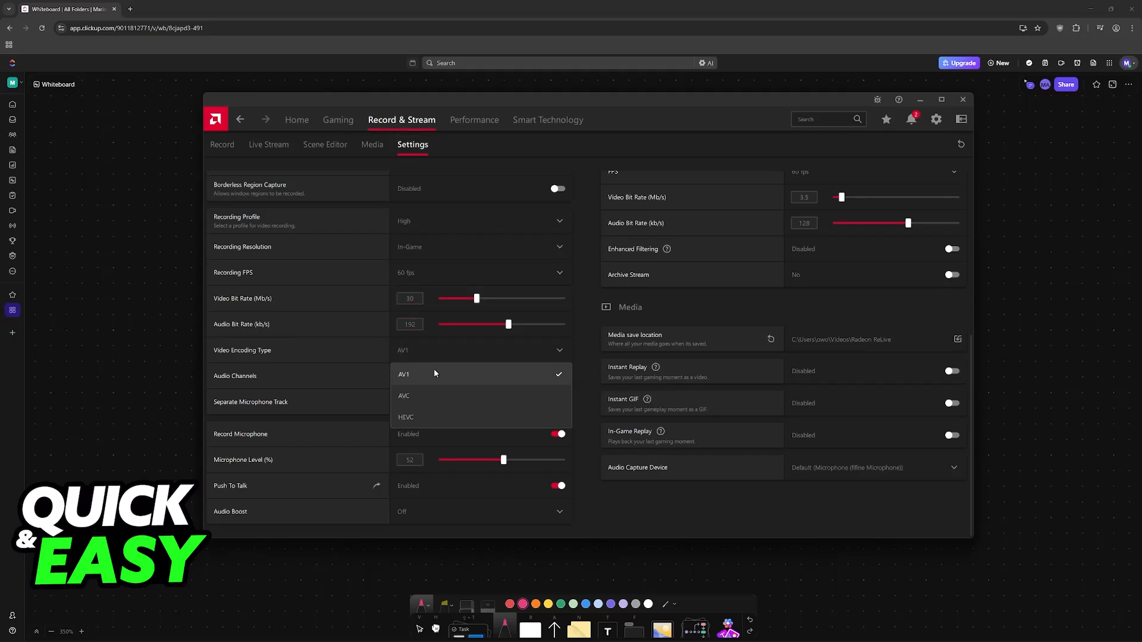
pyautogui.moveTo(575, 354)
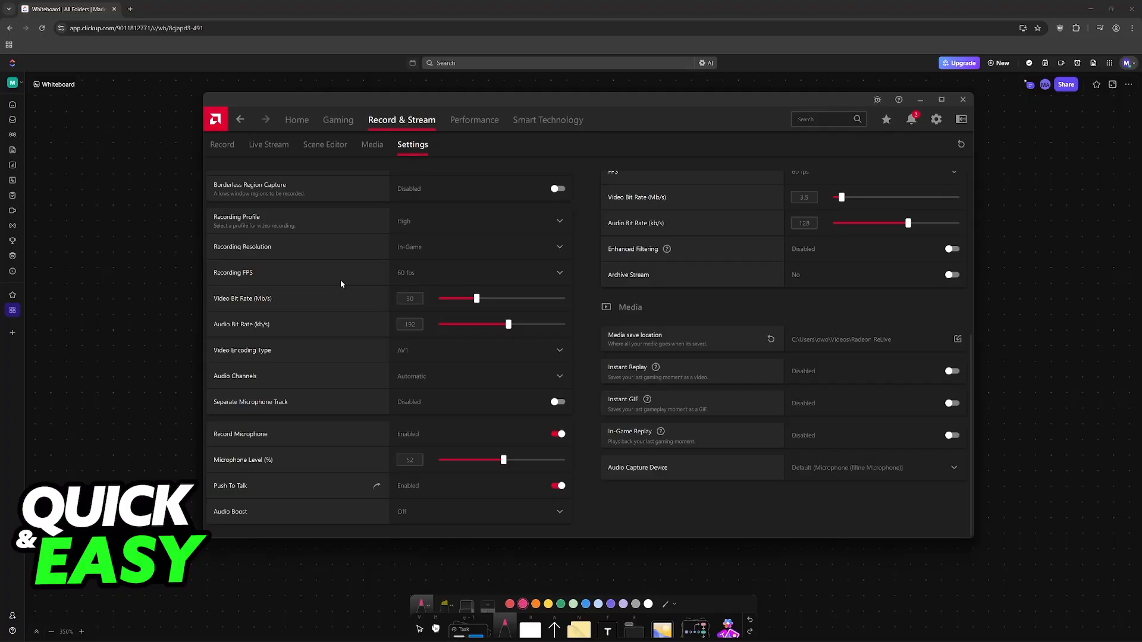
pyautogui.moveTo(222, 144)
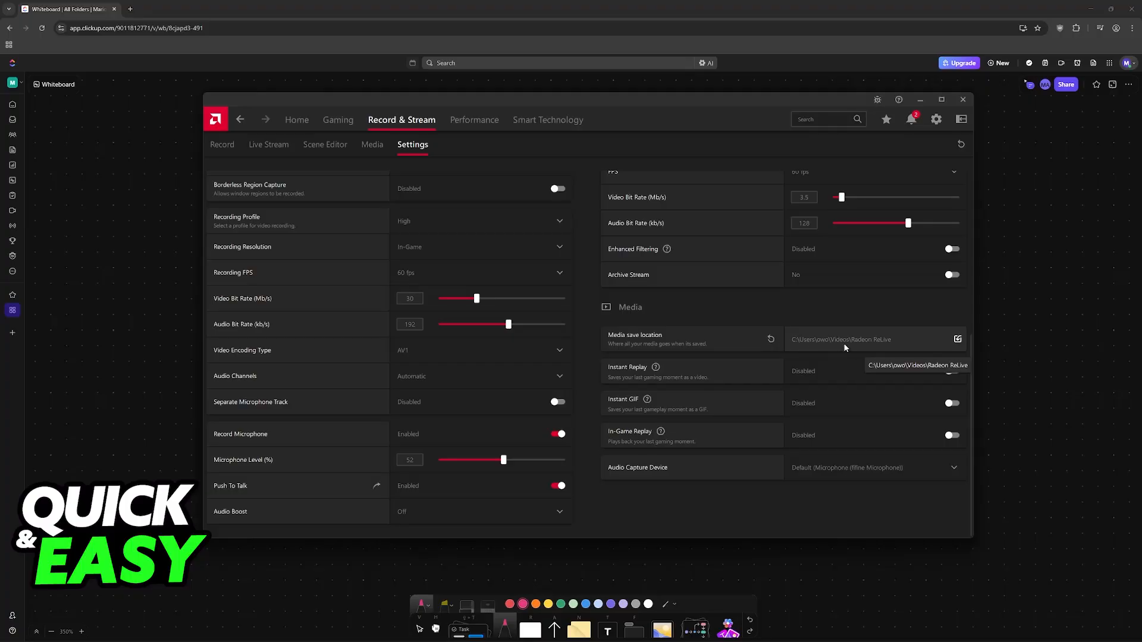
pyautogui.moveTo(853, 325)
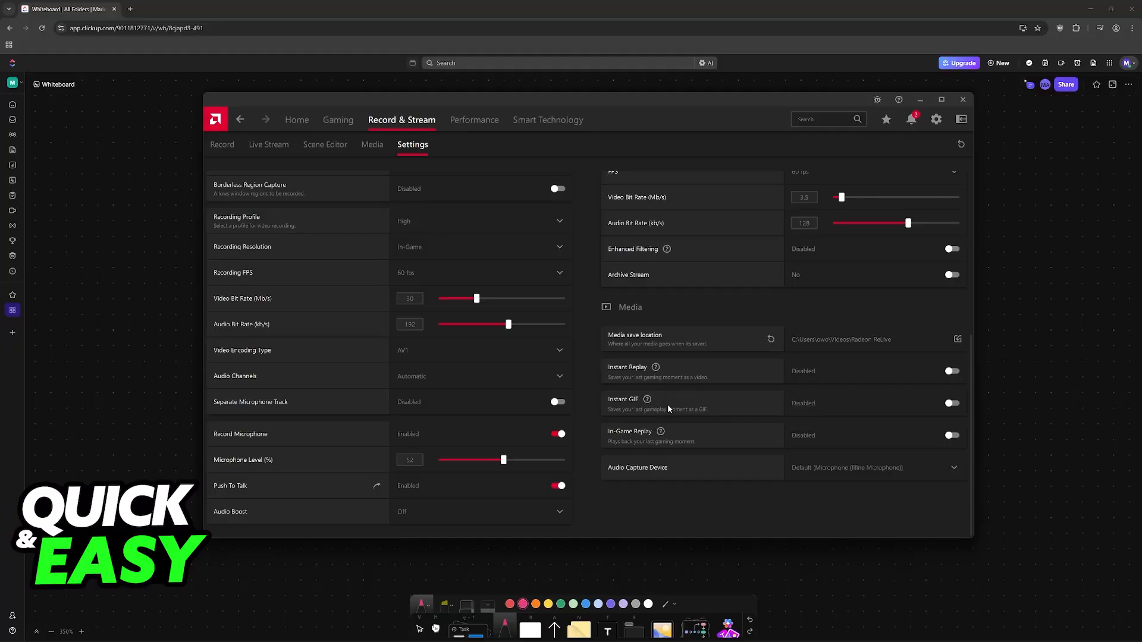
pyautogui.moveTo(671, 444)
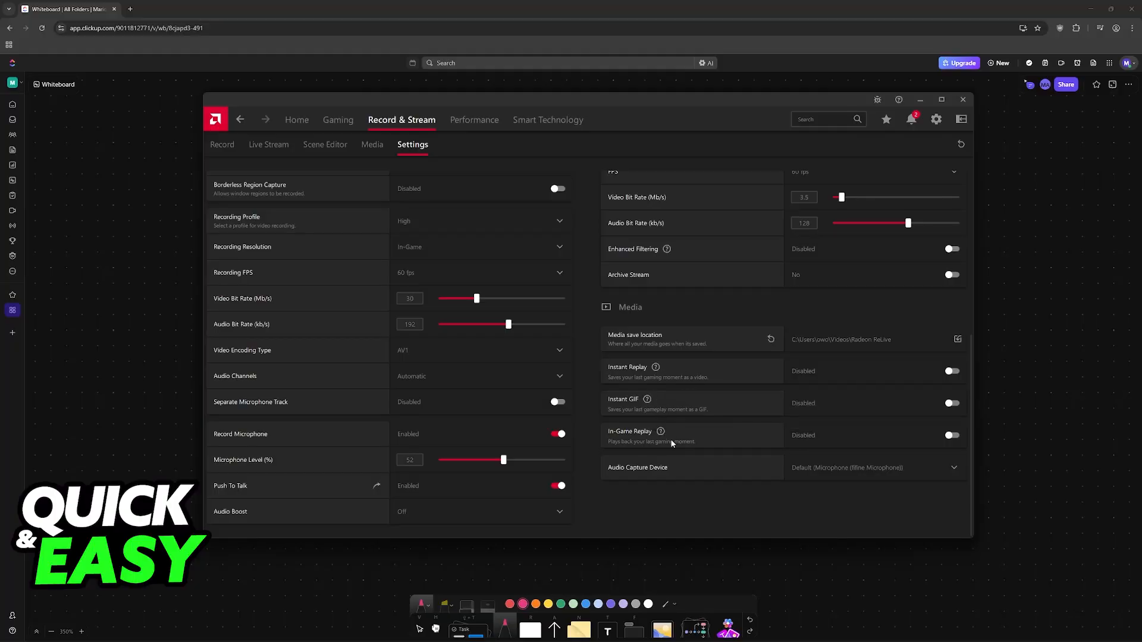
# Return to the Record tab and capture a new desktop recording.
pyautogui.click(222, 144)
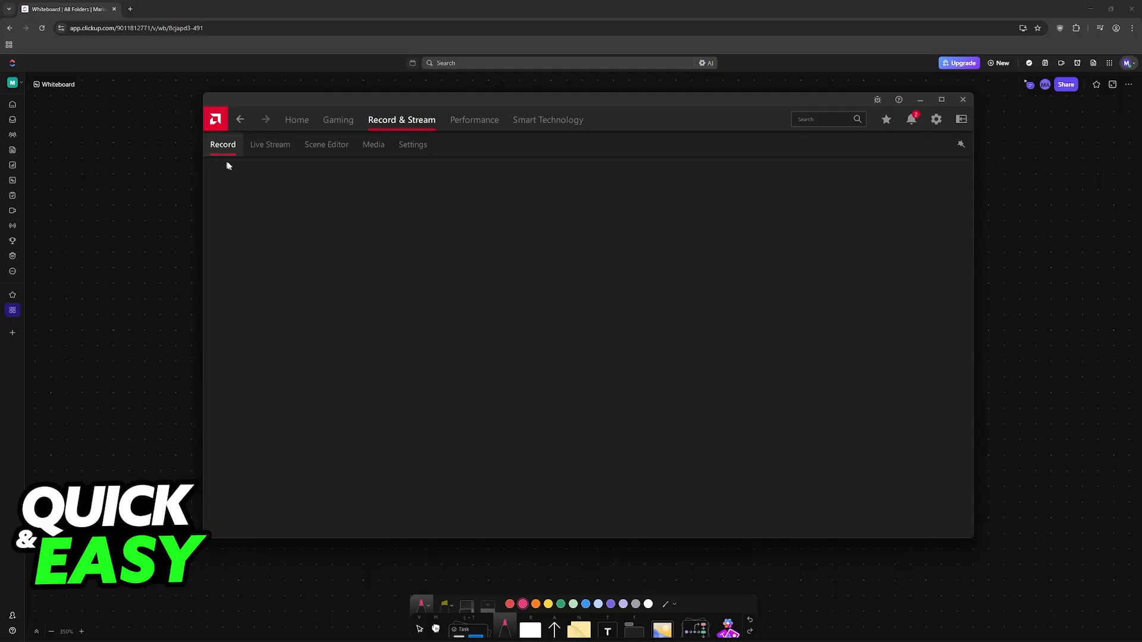
pyautogui.click(223, 144)
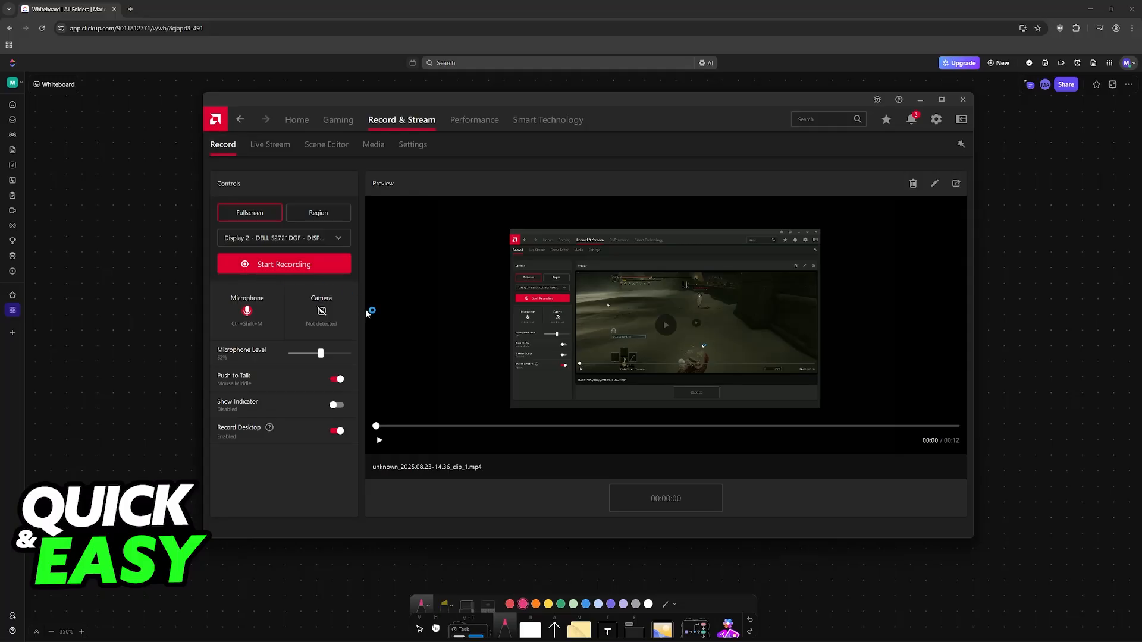
pyautogui.click(283, 263)
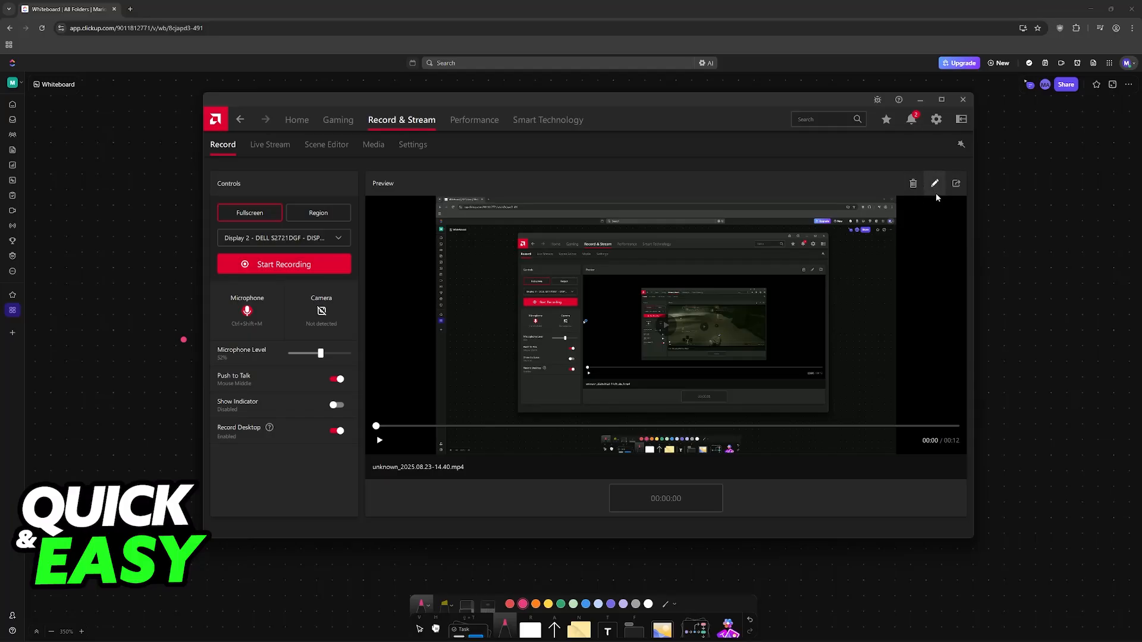
# Open the new clip in Edit Media from the pencil icon above the preview.
pyautogui.click(935, 183)
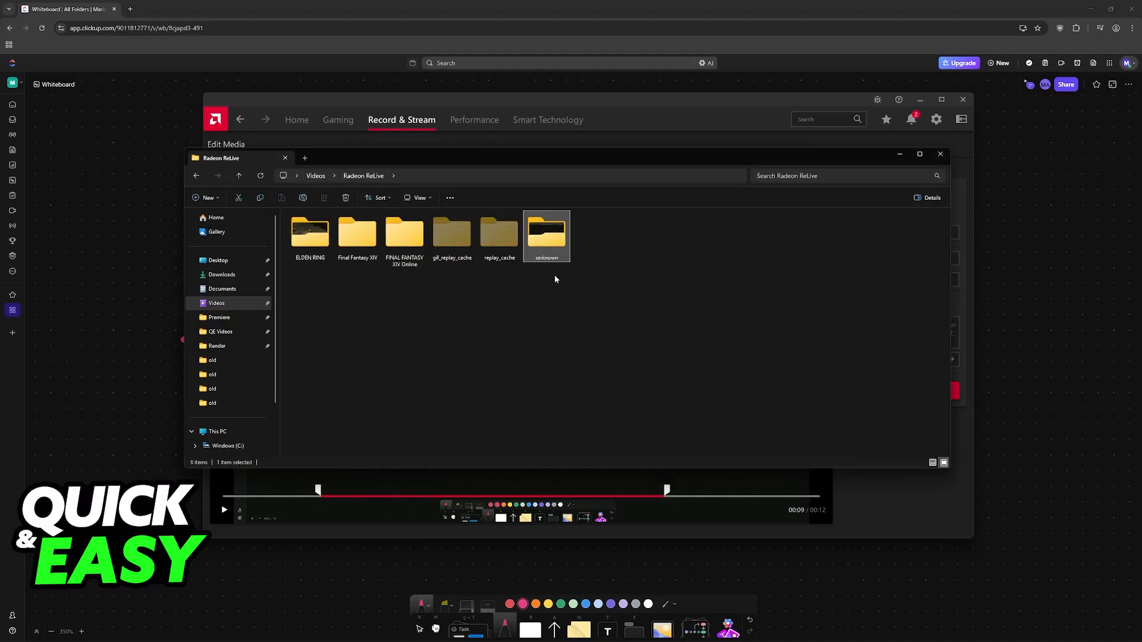
# Open the Videos\Radeon ReLive\unknown folder to see the new recording beside the trimmed clip.
pyautogui.doubleClick(546, 231)
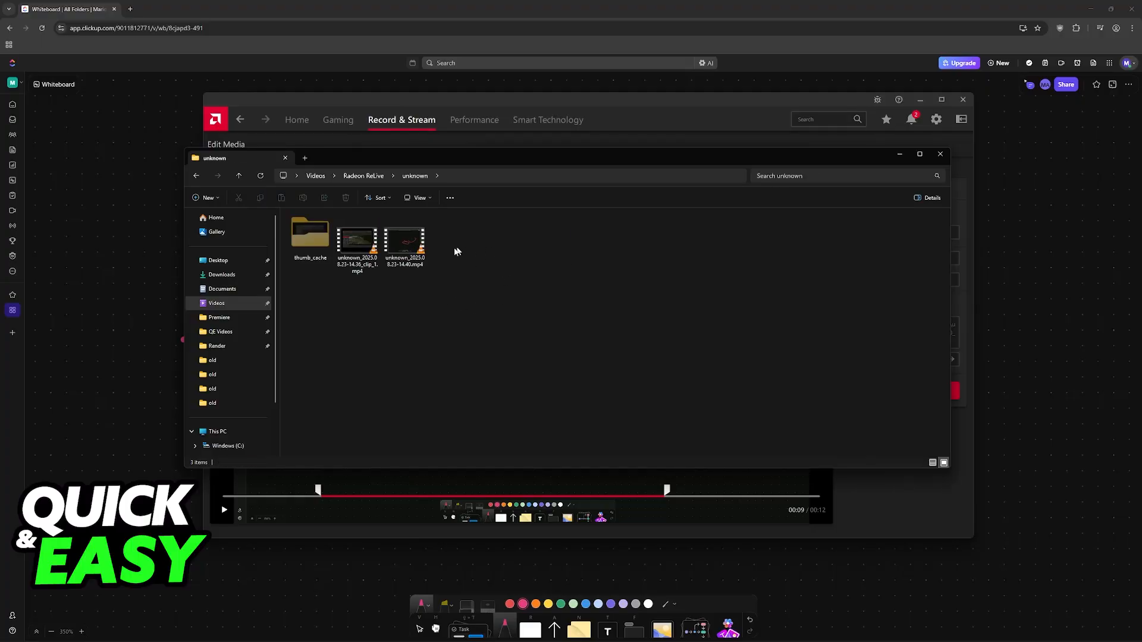